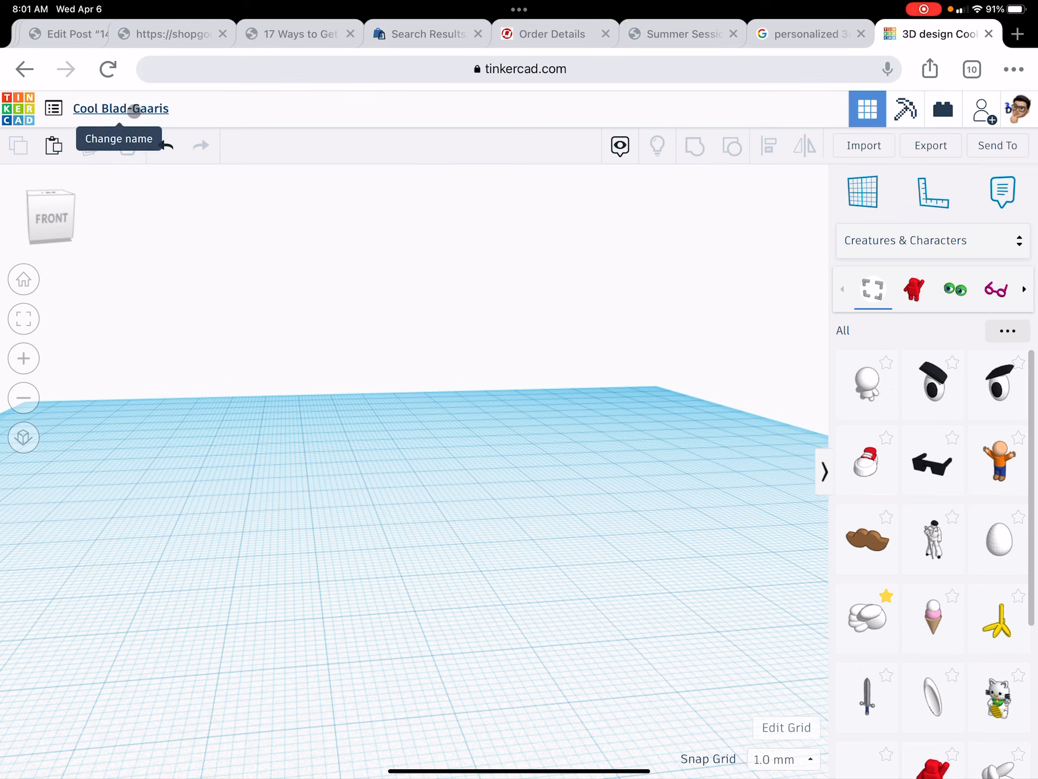
Step: Rename the design title to 'Model - Adrian'
click(120, 109)
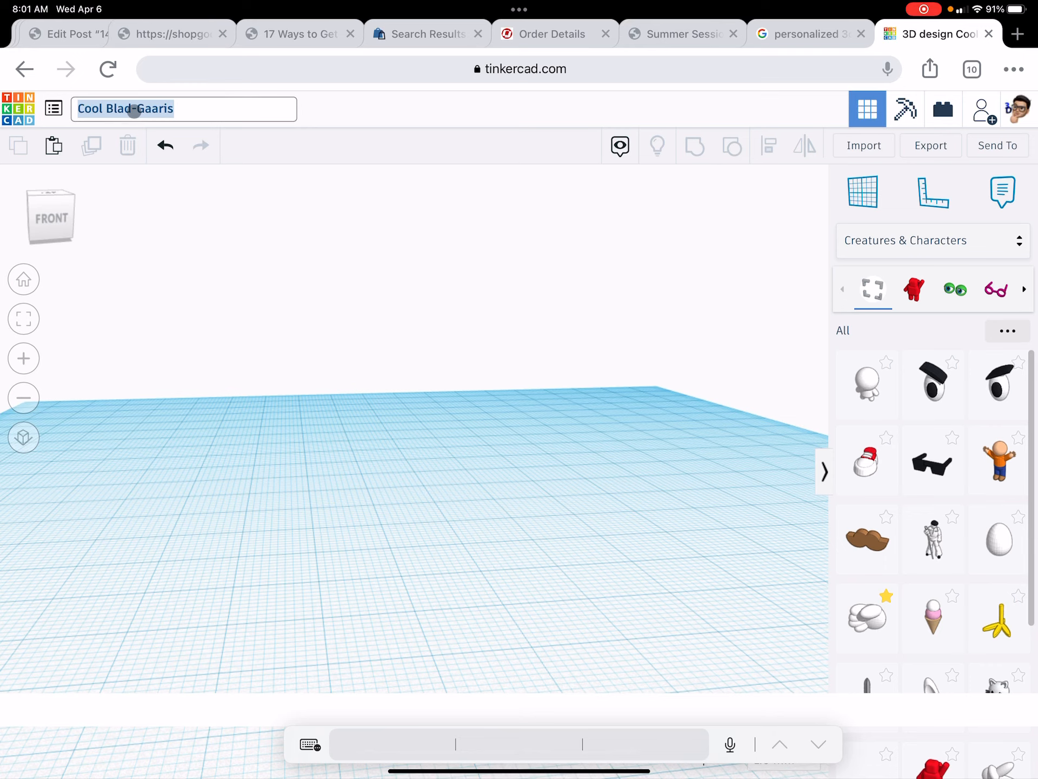
text(Model - Adrian)
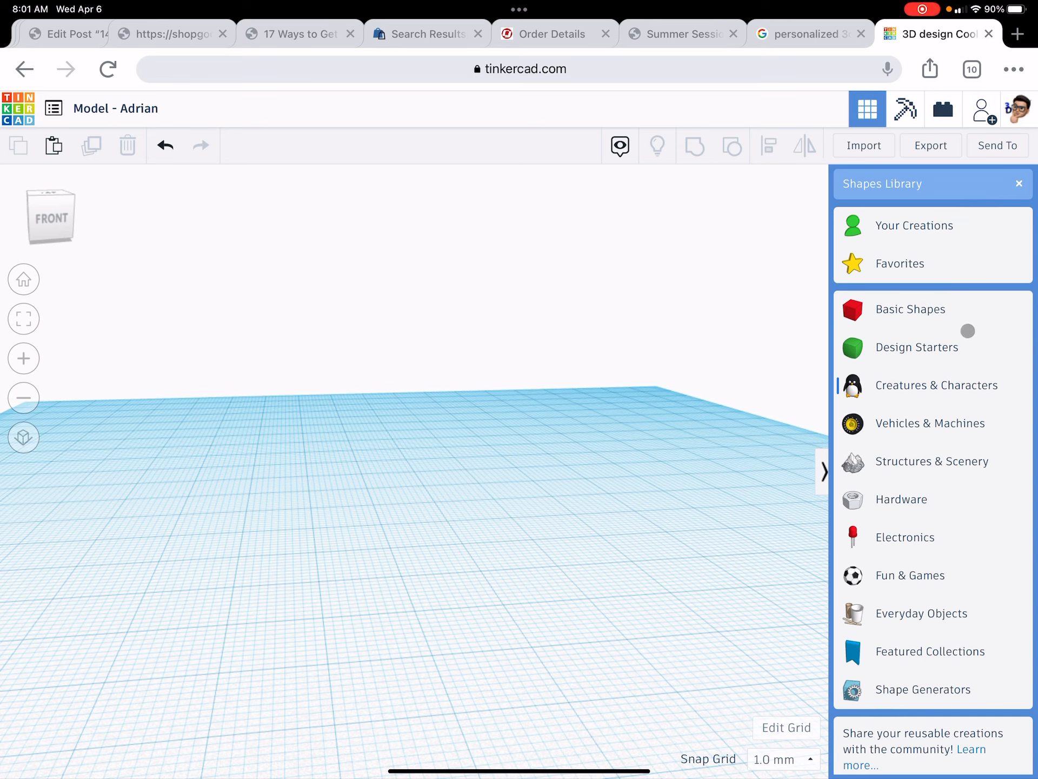
Step: Browse the shape categories to reach Creatures & Characters for the standing figures
click(910, 308)
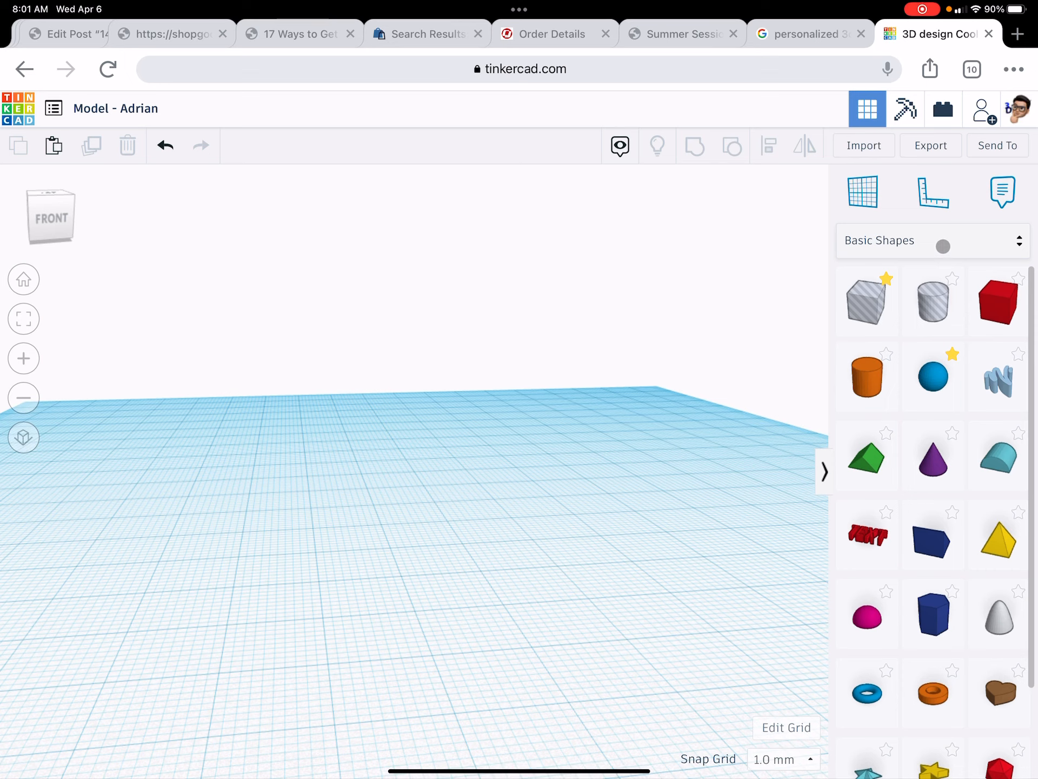
click(933, 240)
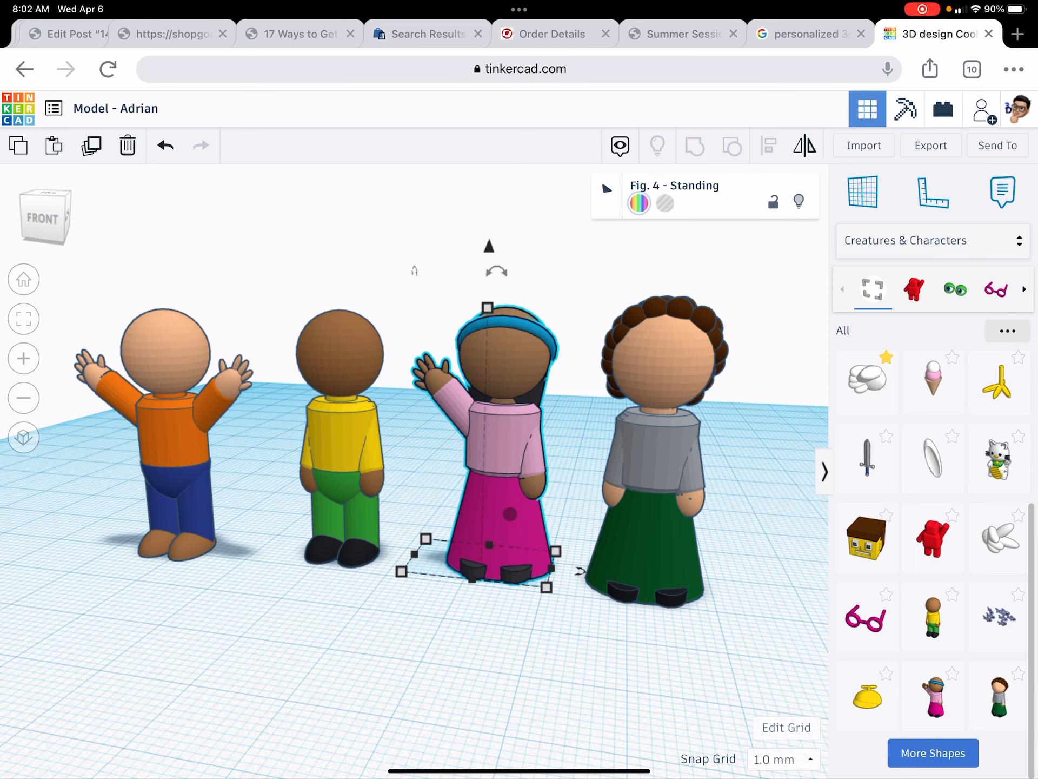
Step: Select the Fig. 4 standing figure and switch the shapes panel to Basic Shapes
click(607, 188)
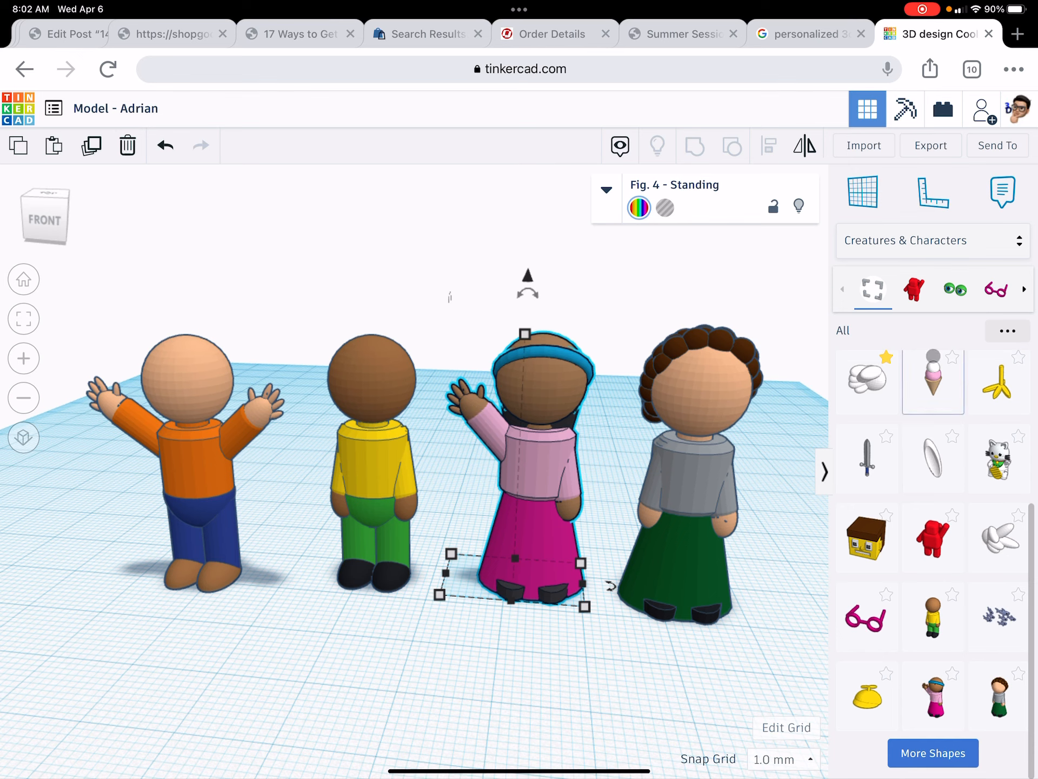
click(933, 240)
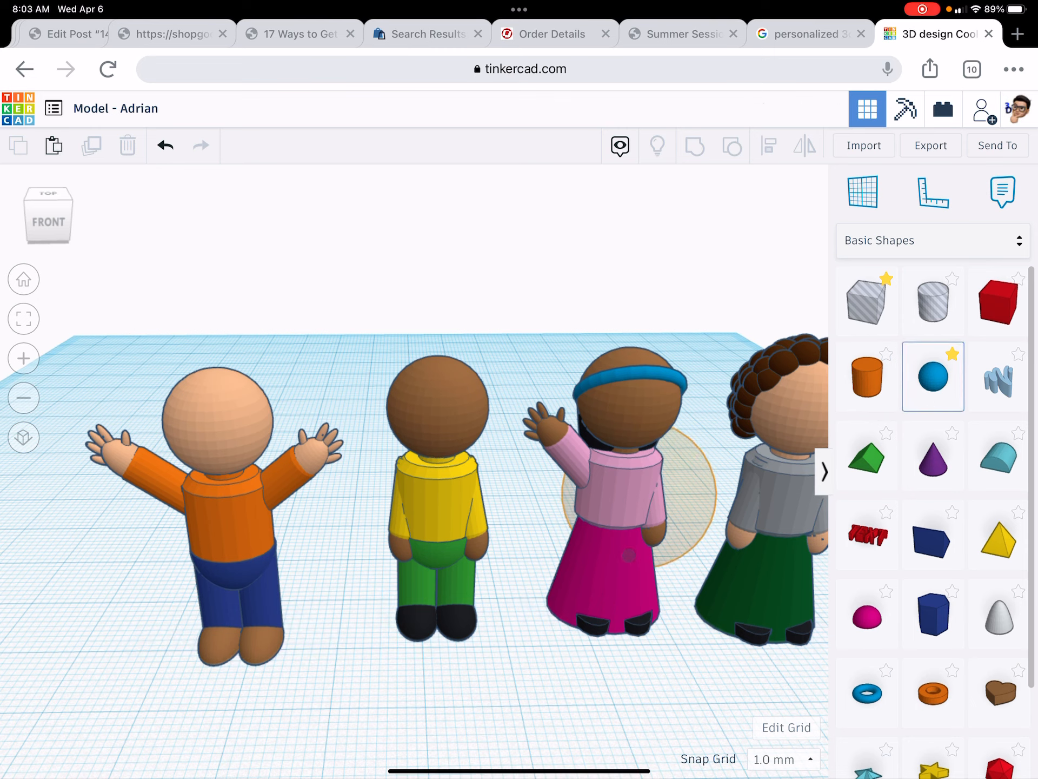
Step: Add a black sphere as hair on the yellow-shirted figure, snap grid 0.1 mm, sized to 12.00
click(933, 375)
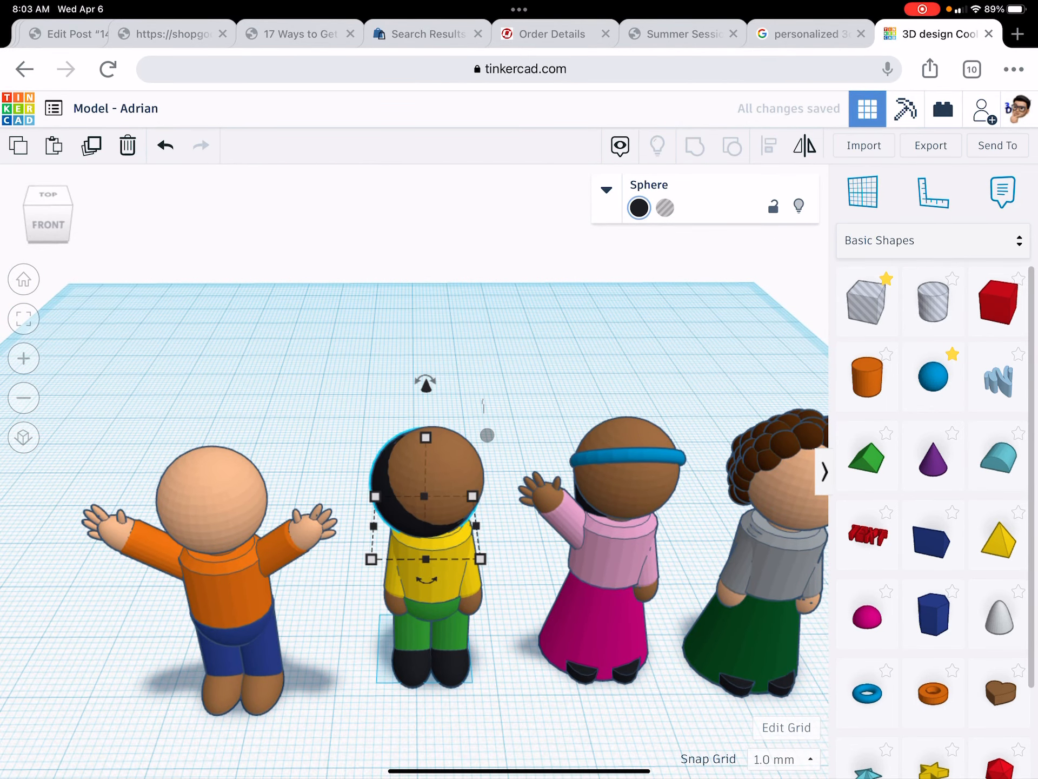
click(782, 759)
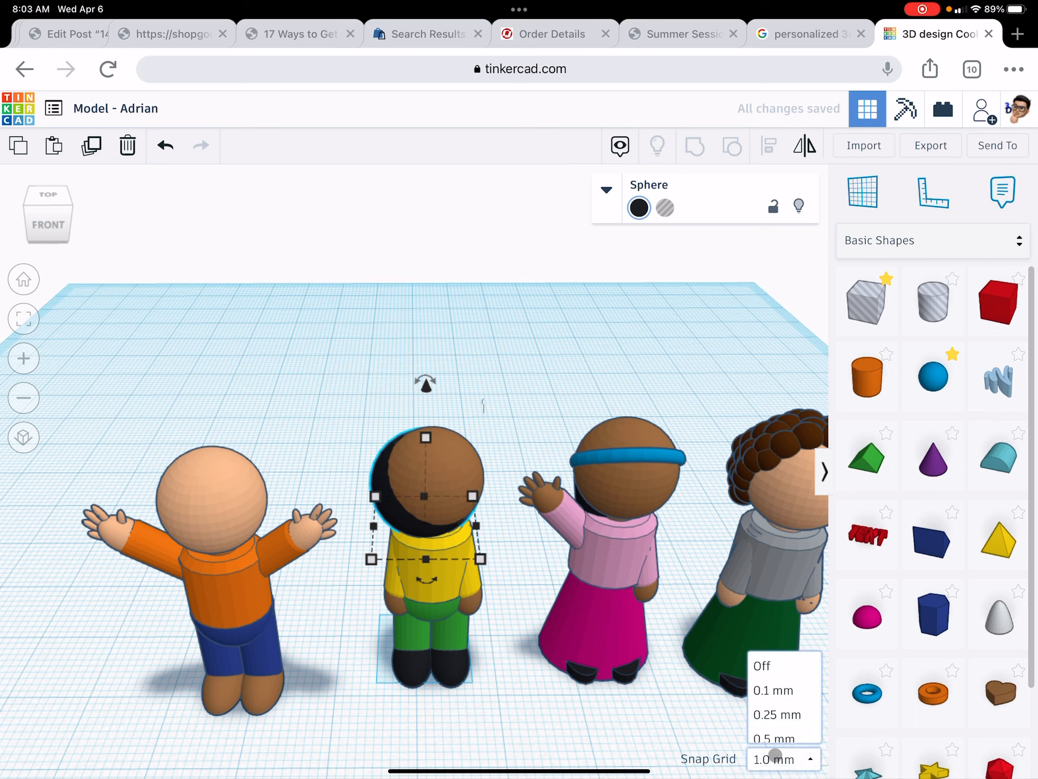
click(772, 690)
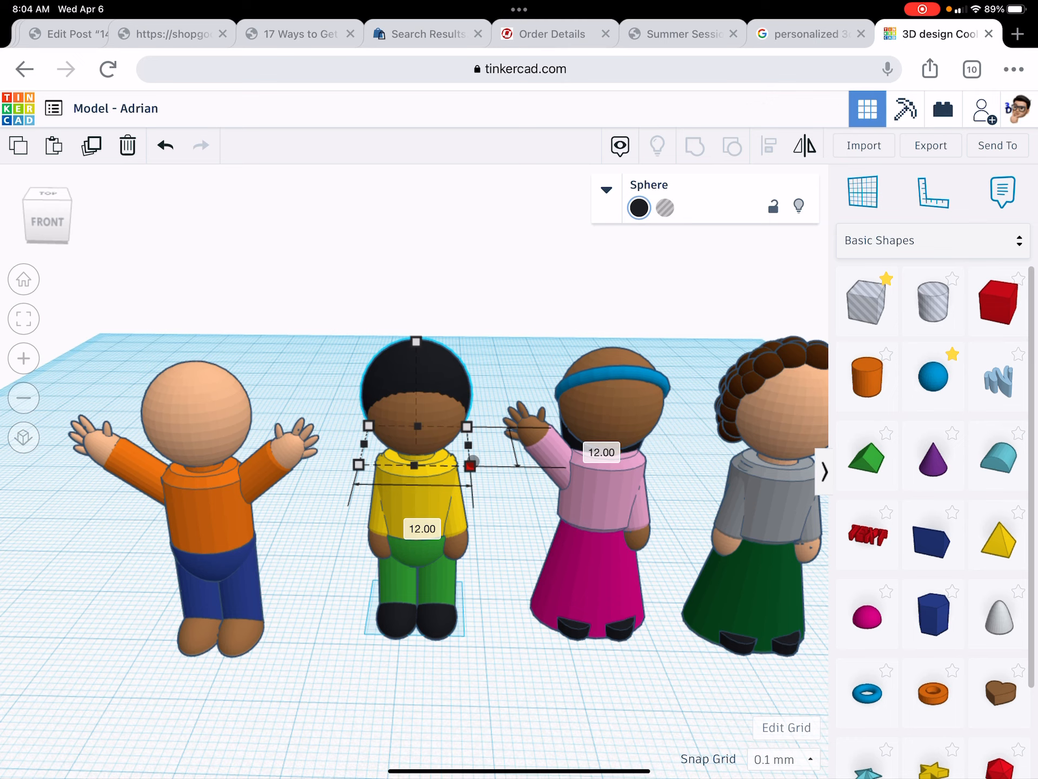
drag(491, 466, 470, 446)
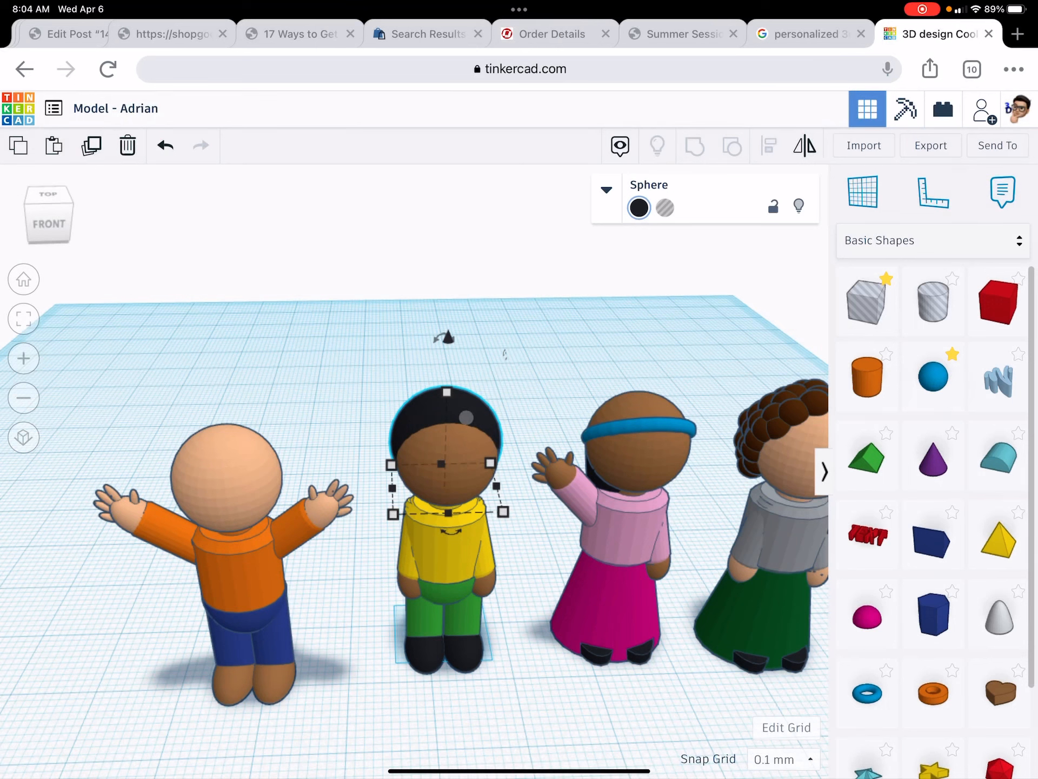
Step: Copy the black sphere hair onto the pink-dressed figure's head beneath its headband
drag(442, 464, 517, 450)
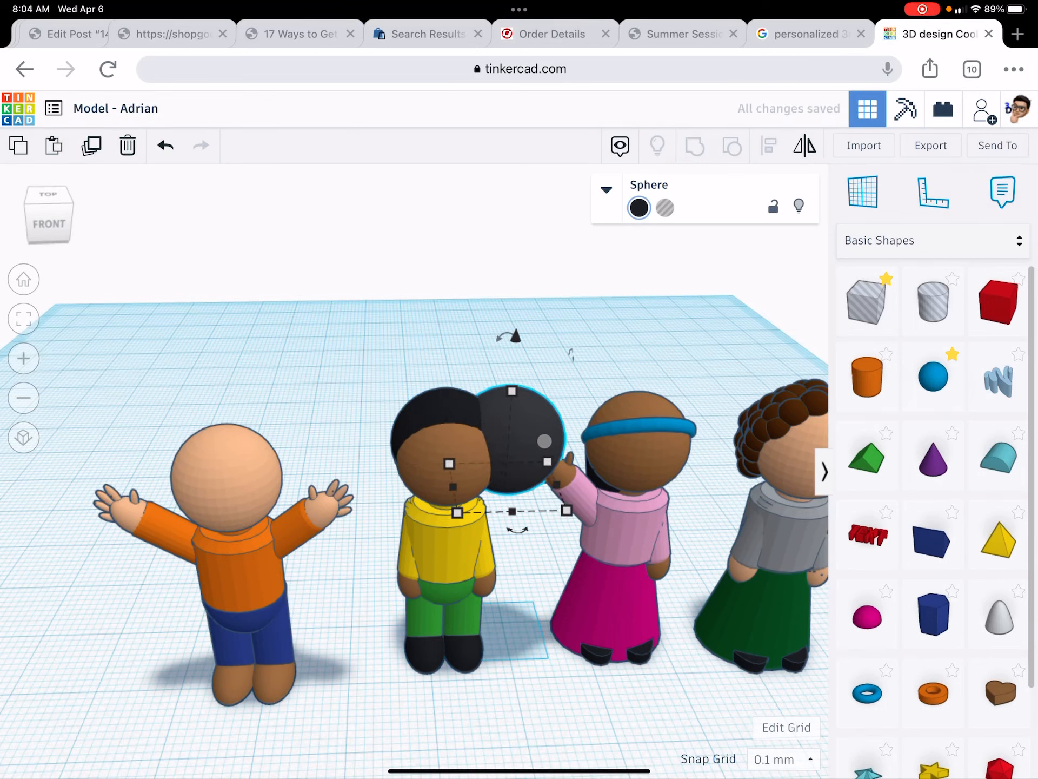
drag(512, 453, 636, 437)
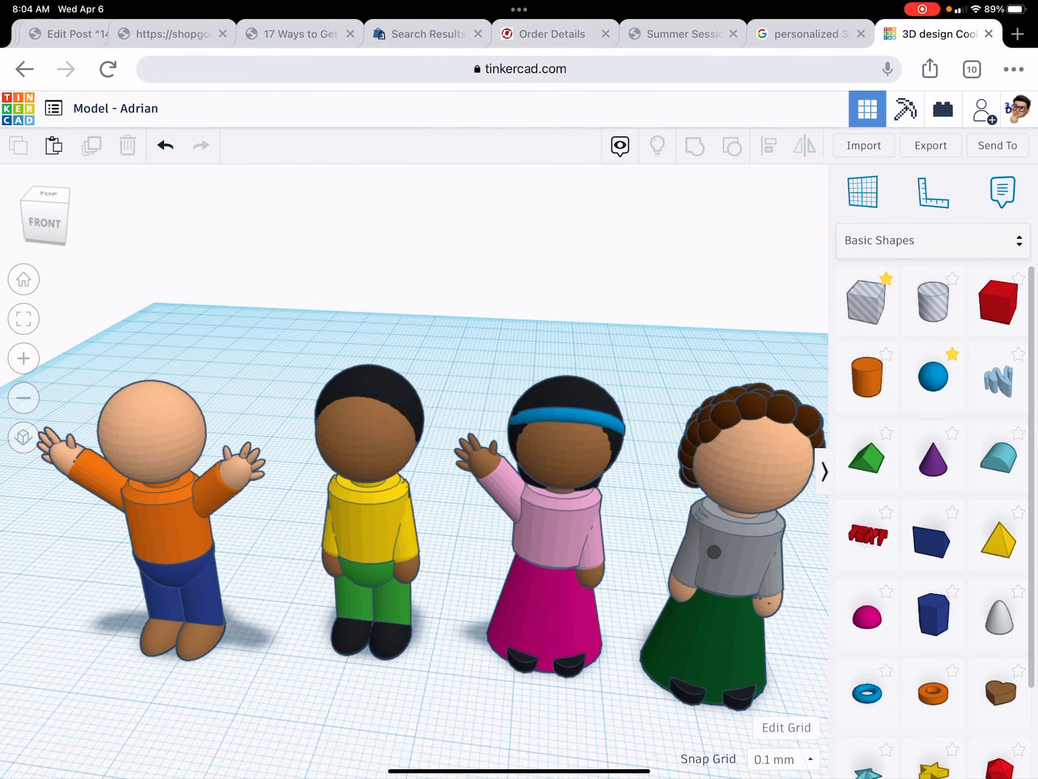
click(536, 517)
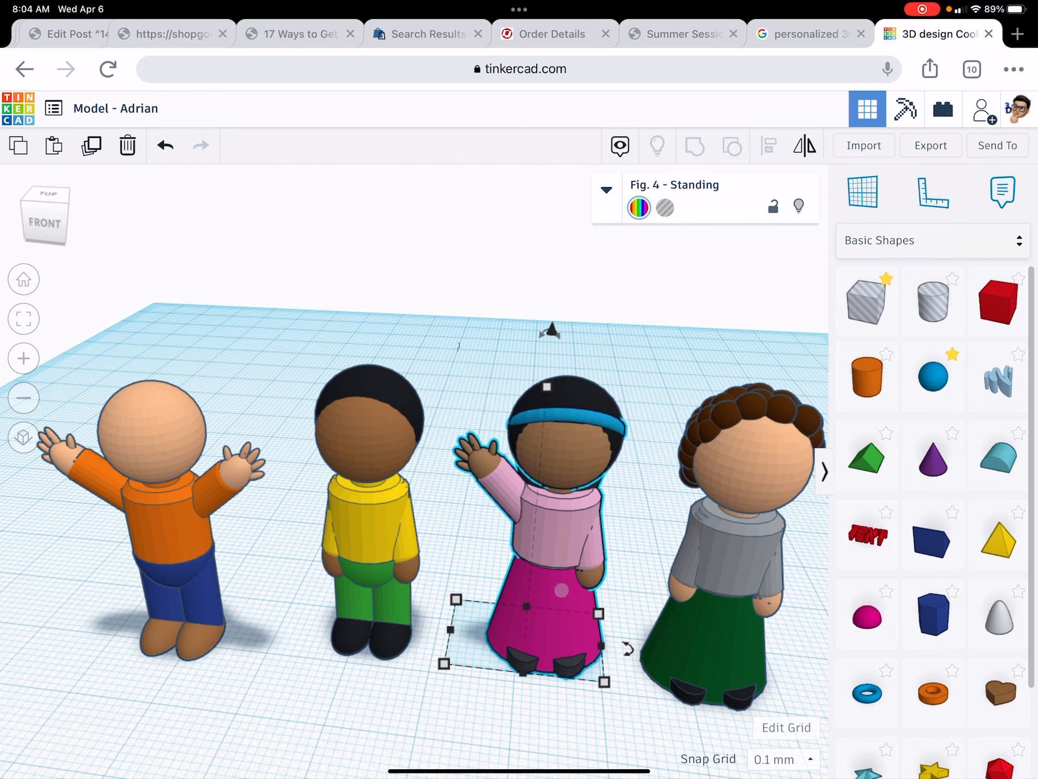
Step: Build yellow sphere-and-cone blonde hair on the orange-shirted figure's head
click(933, 456)
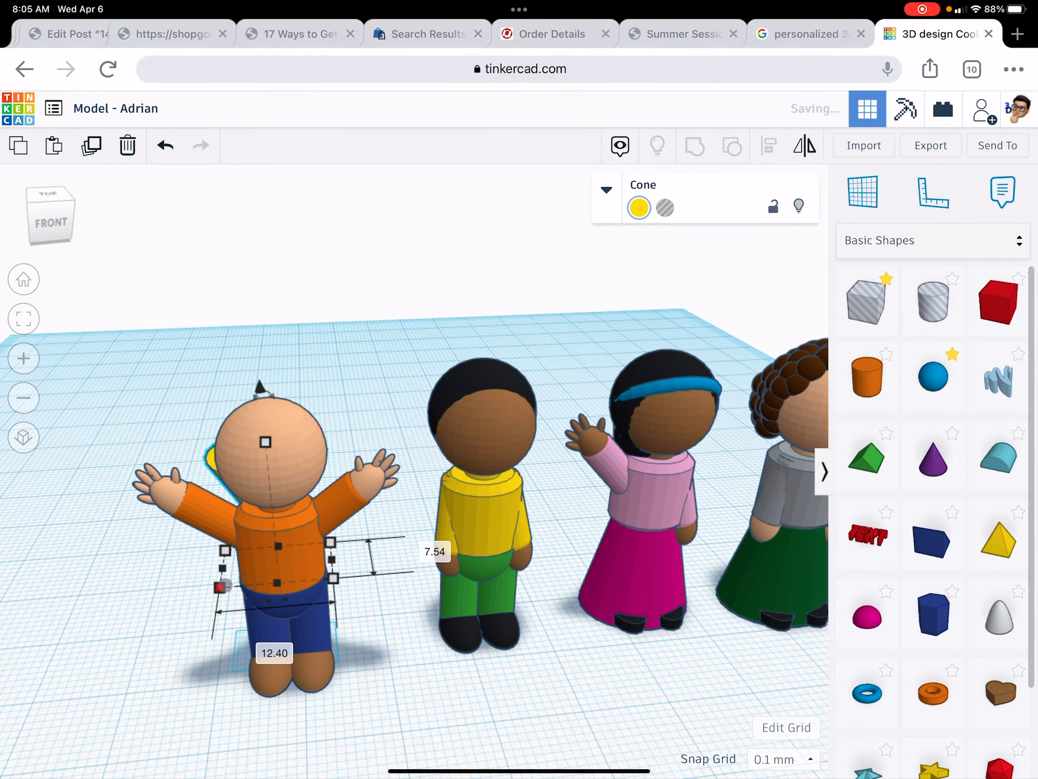
click(483, 396)
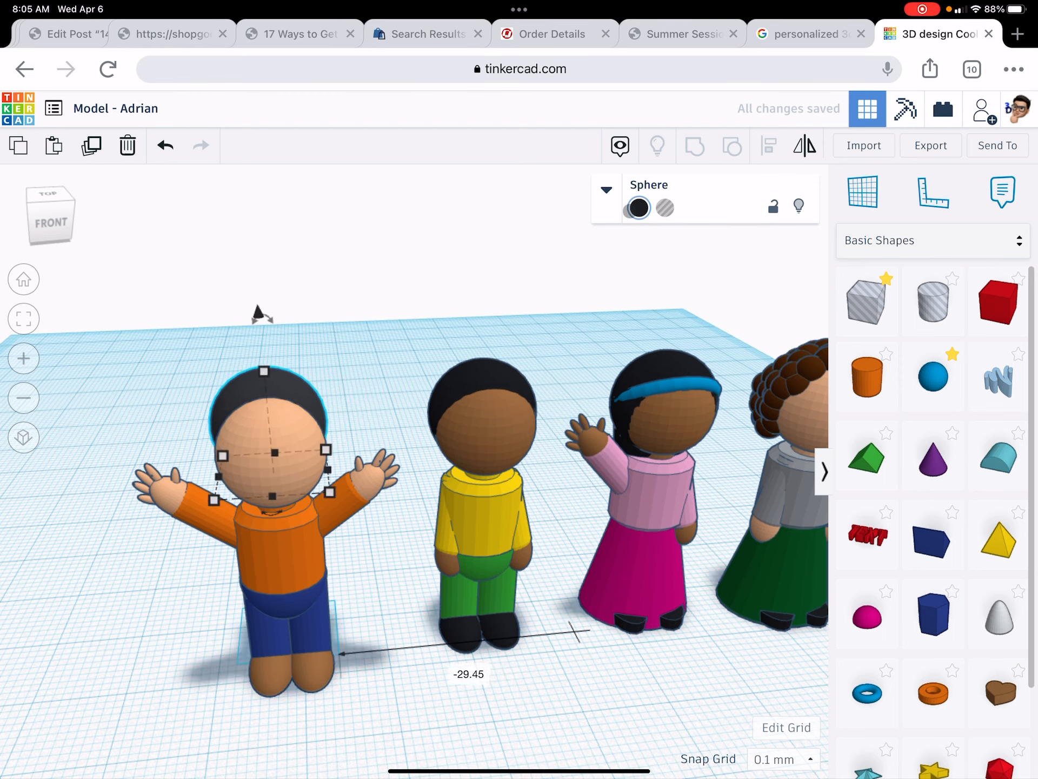
click(638, 207)
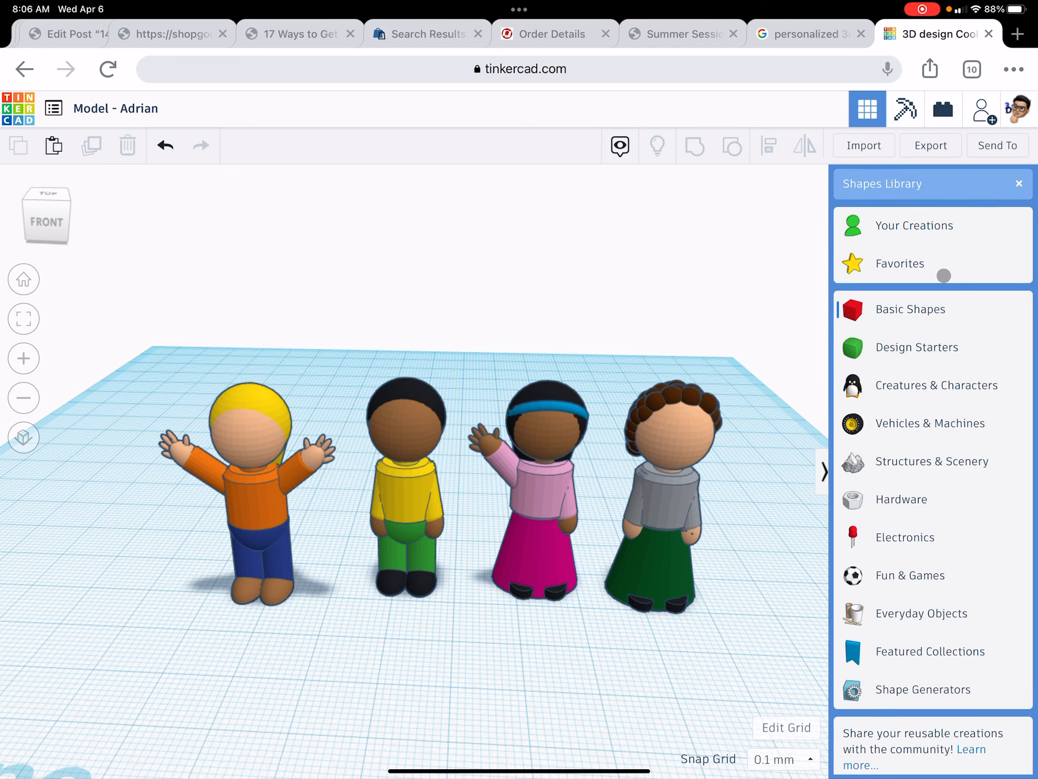
Step: Switch to Creatures & Characters, cancel an unwanted drop, and pick the glasses shape
click(936, 385)
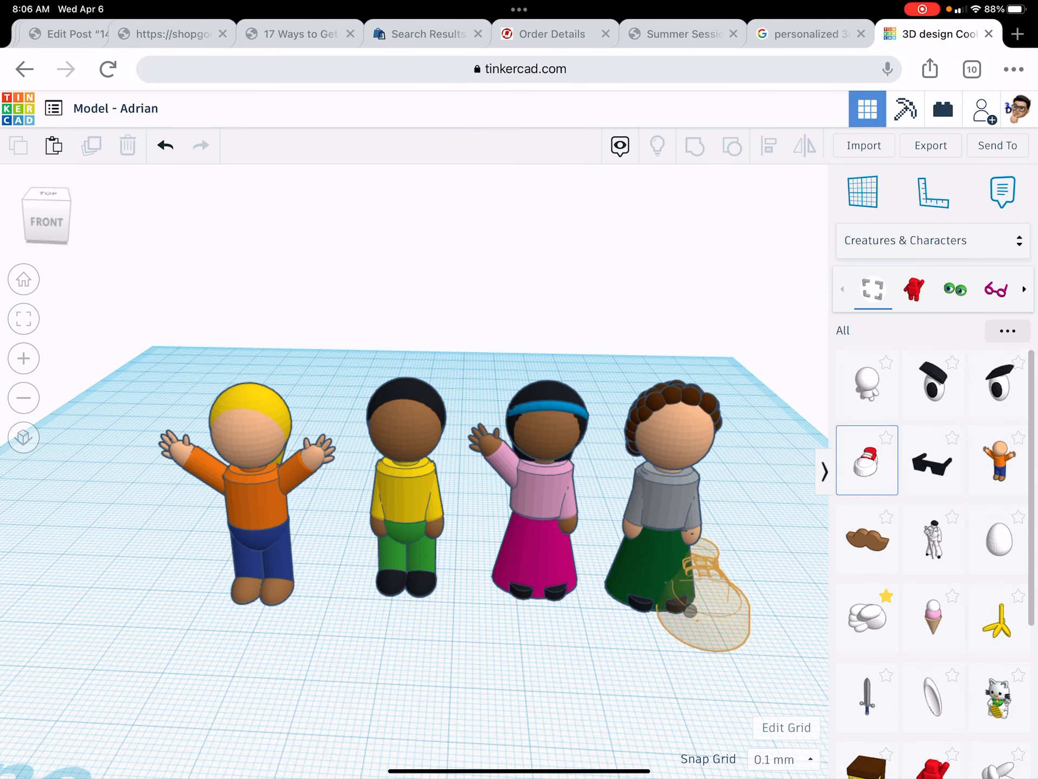
key(Delete)
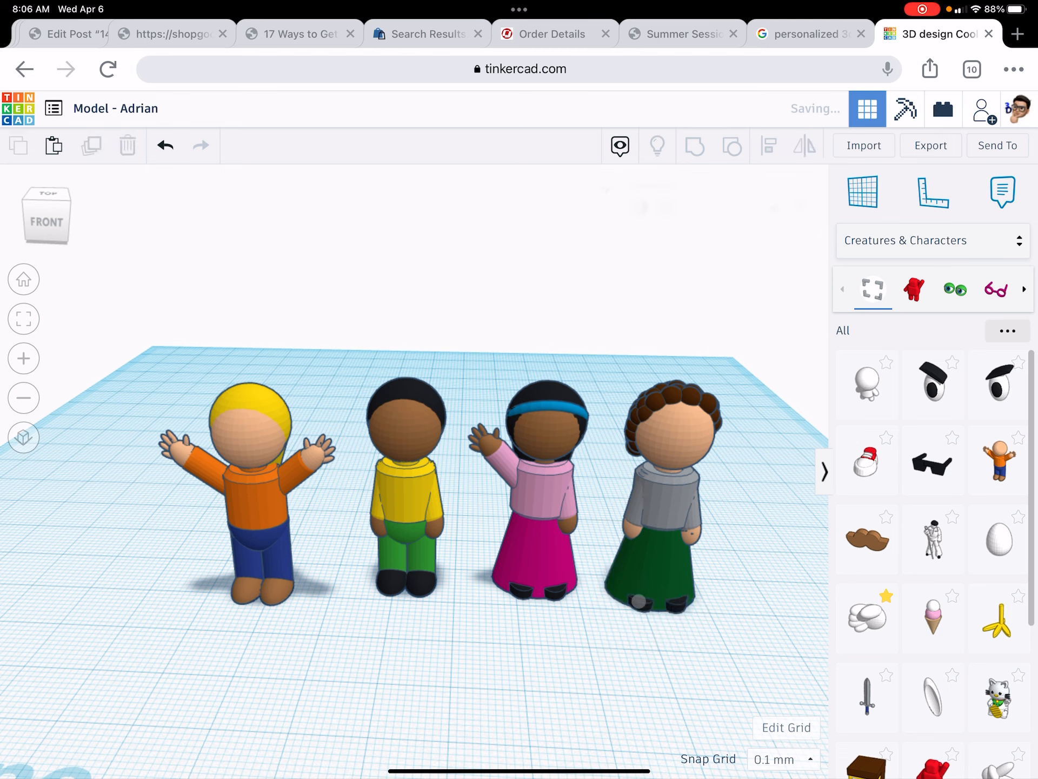
click(866, 612)
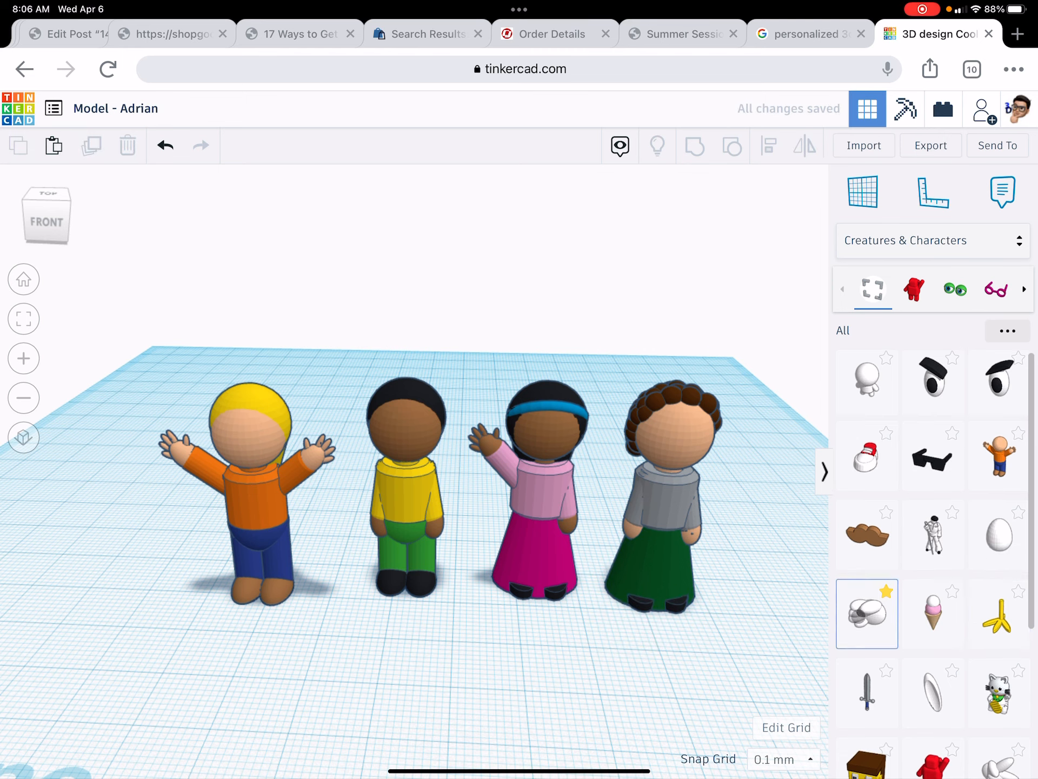
scroll(down, 3)
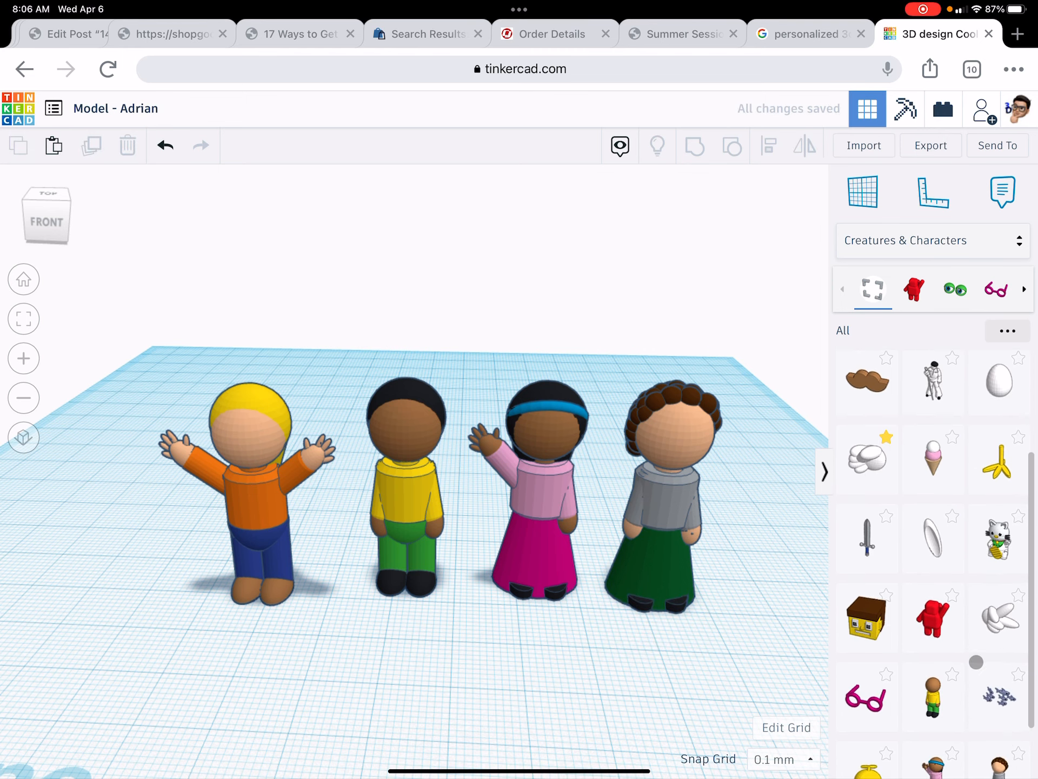
click(867, 682)
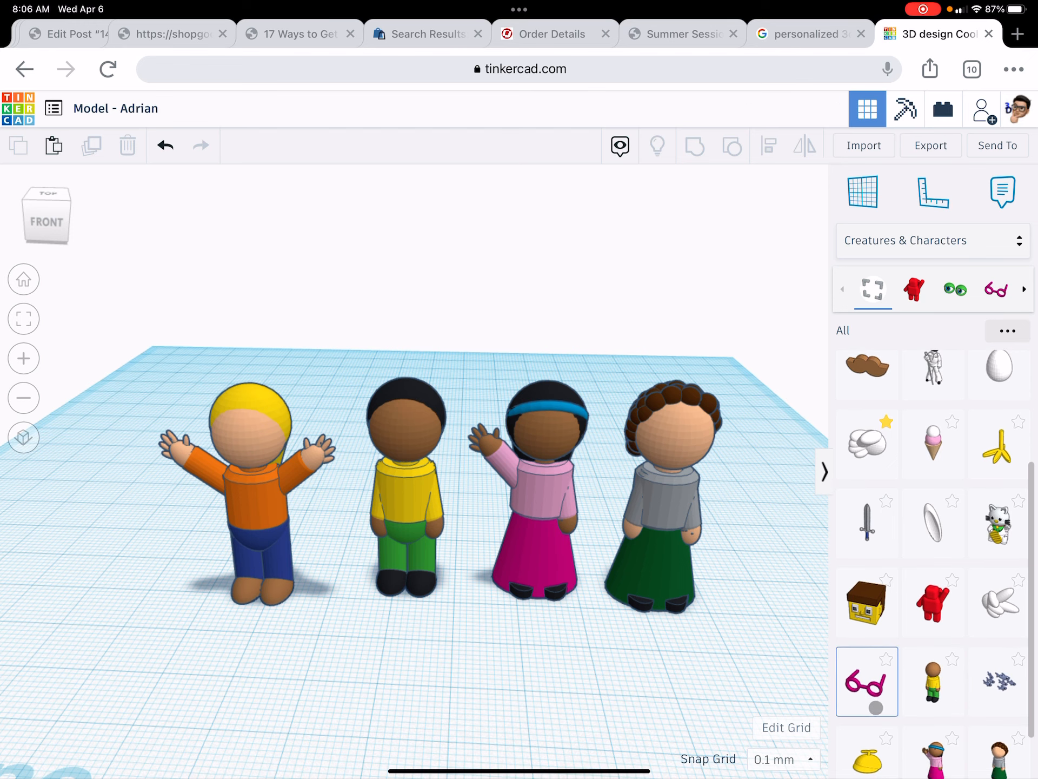